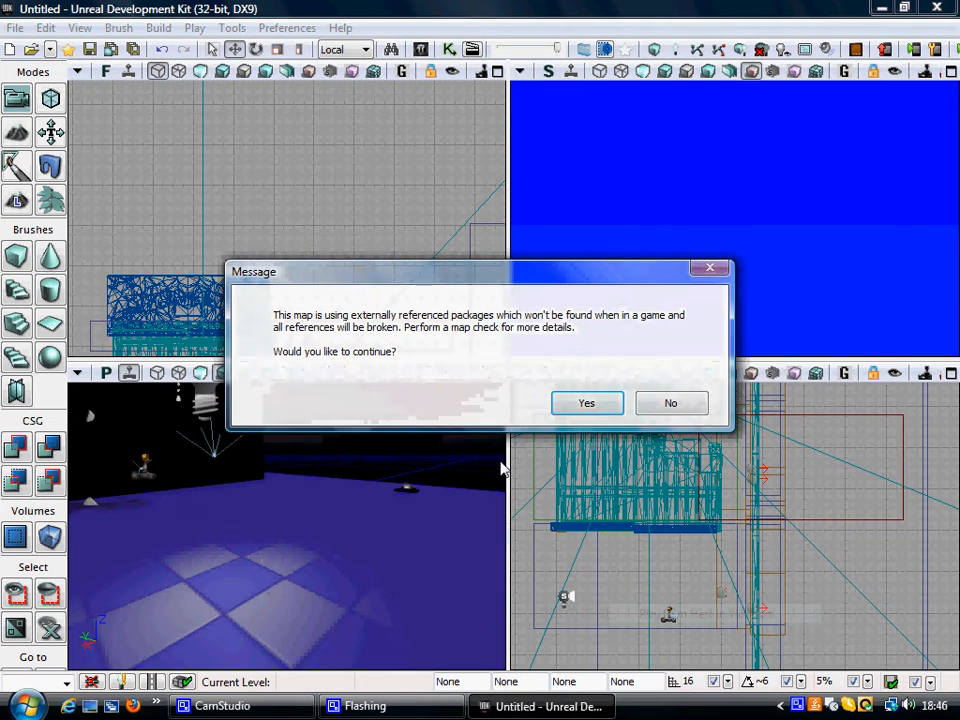
Dismiss the missing-packages warning and enter the TurnOnLight console command in the play viewport.
click(586, 402)
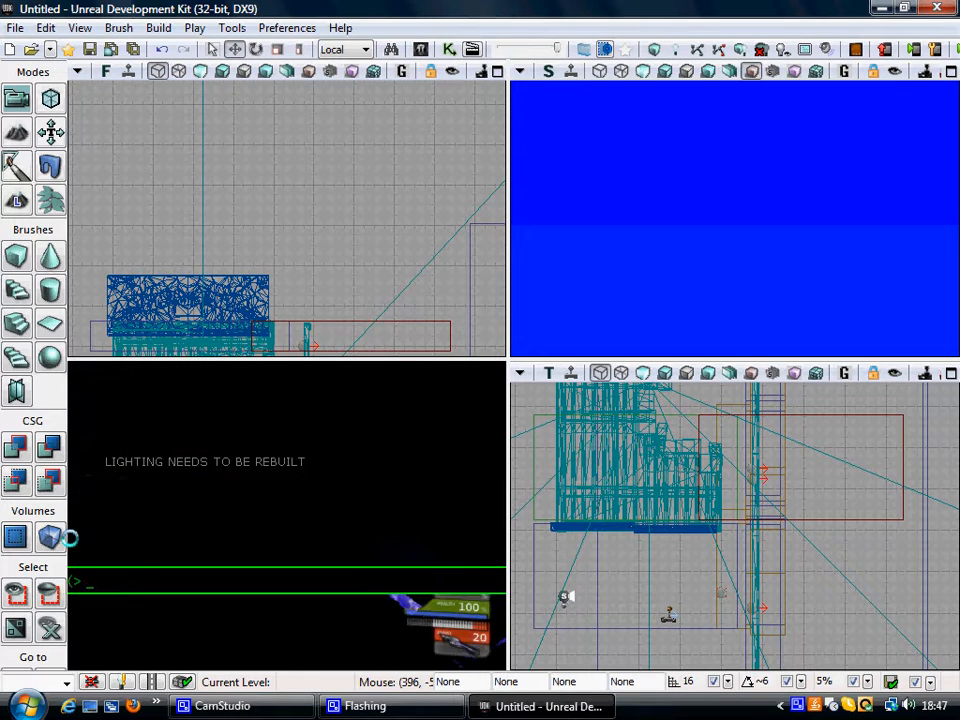
text(turnonlight)
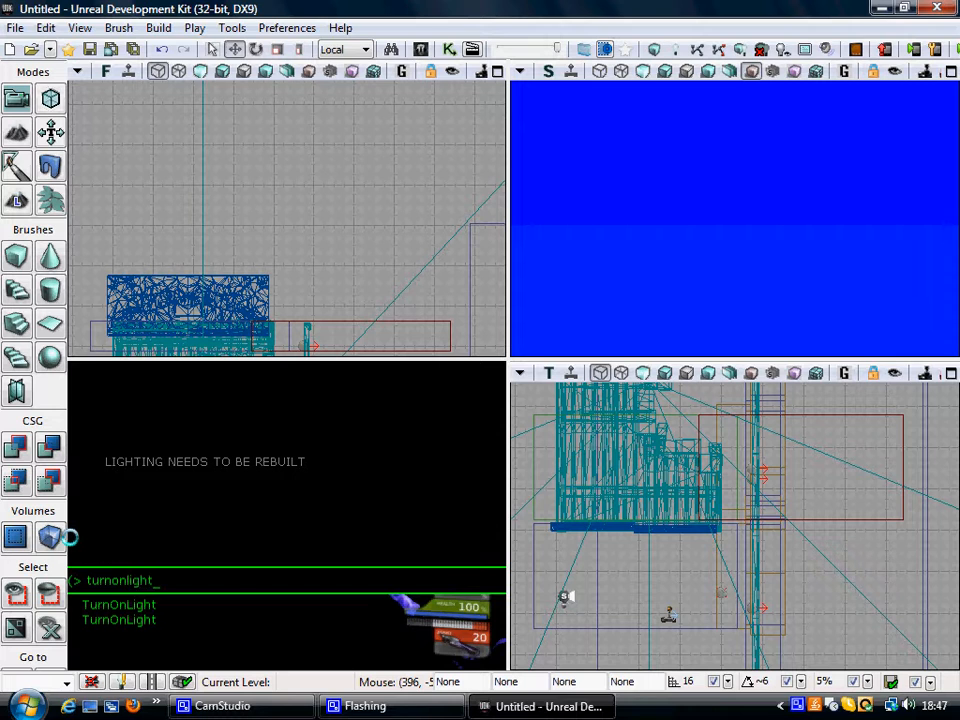